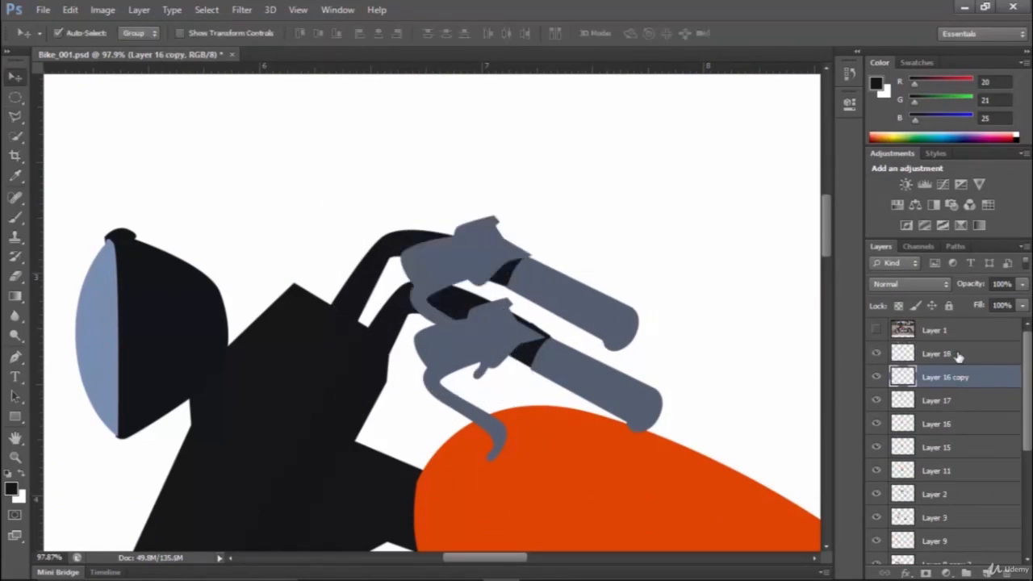
Fit the canvas to the screen and confirm the sampled dark colour for the exhaust pipe fill.
{"action": "key", "text": "Ctrl+0"}
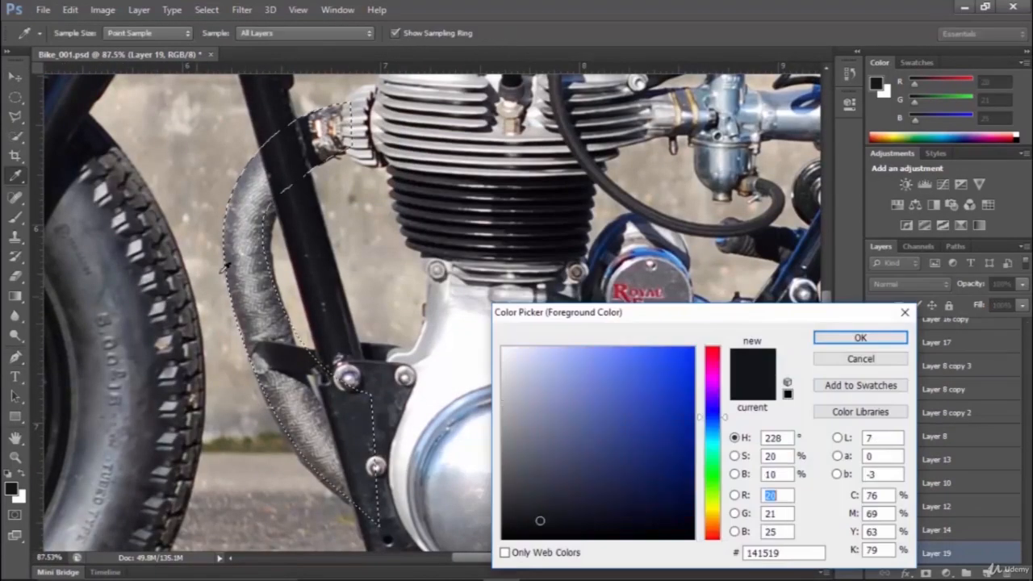
{"action": "left_click", "coordinate": [860, 337]}
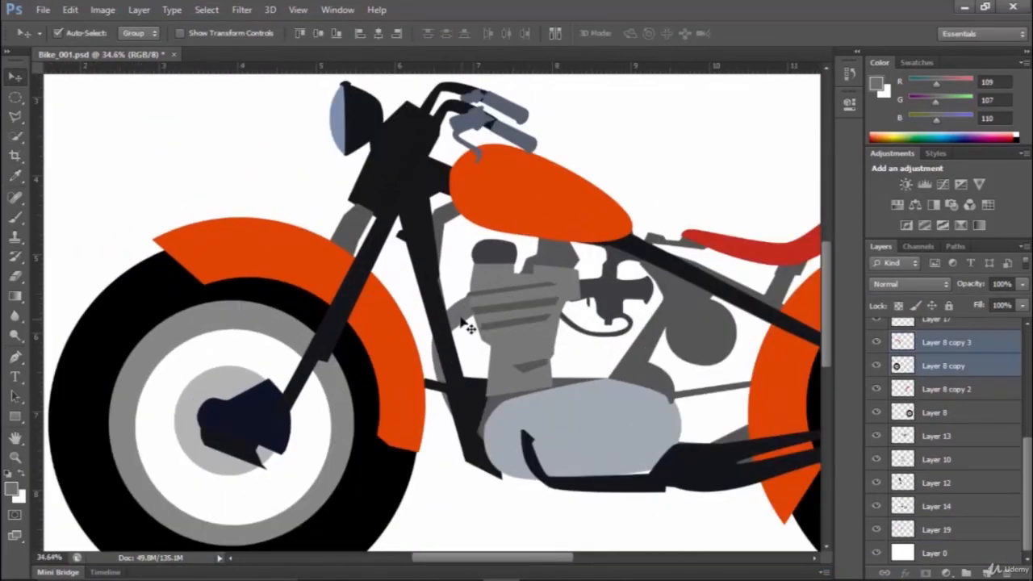